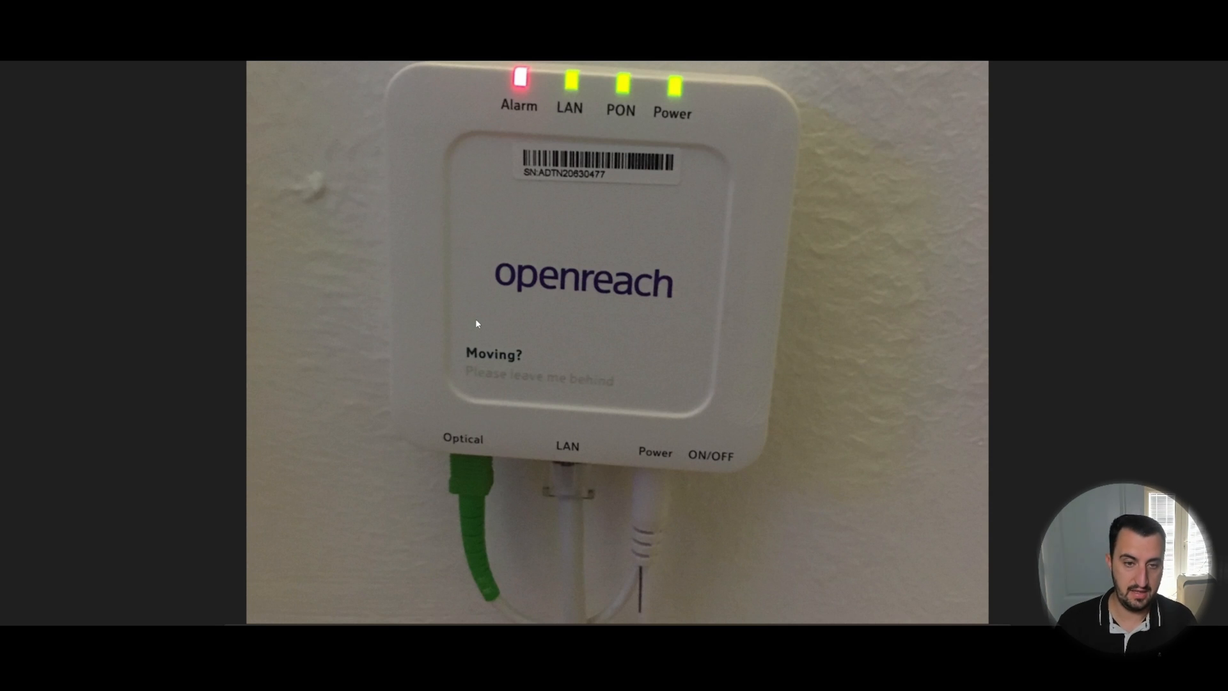
mouse_move(353, 303)
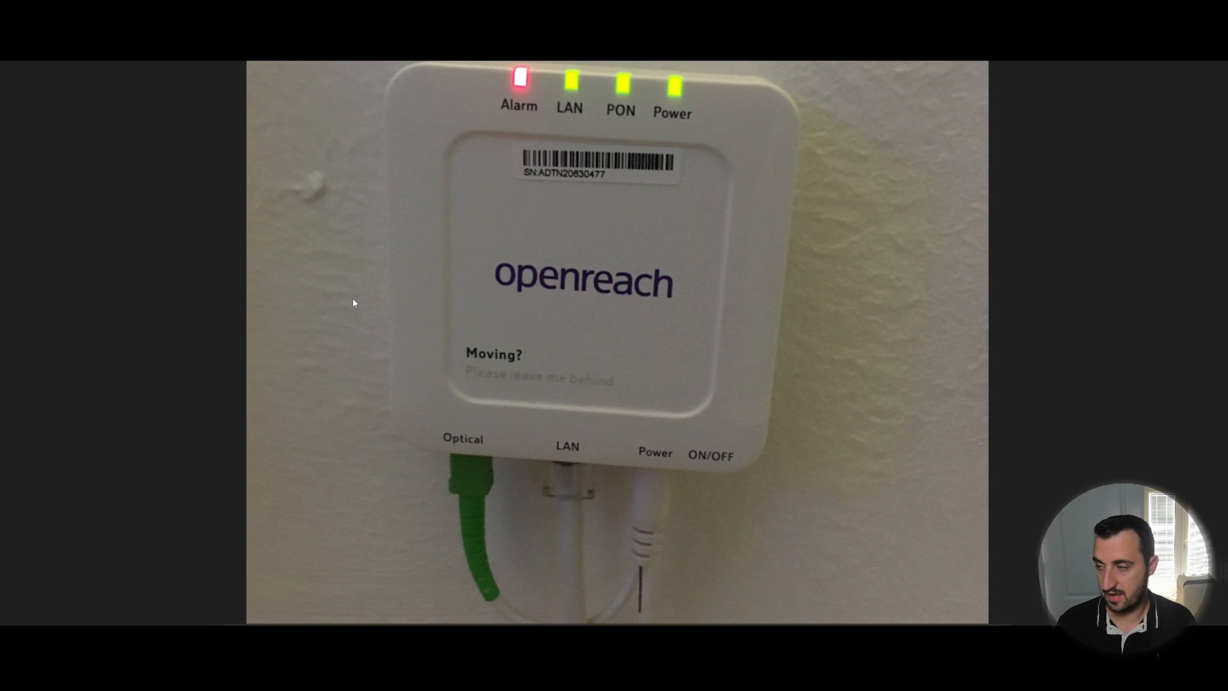
mouse_move(511, 327)
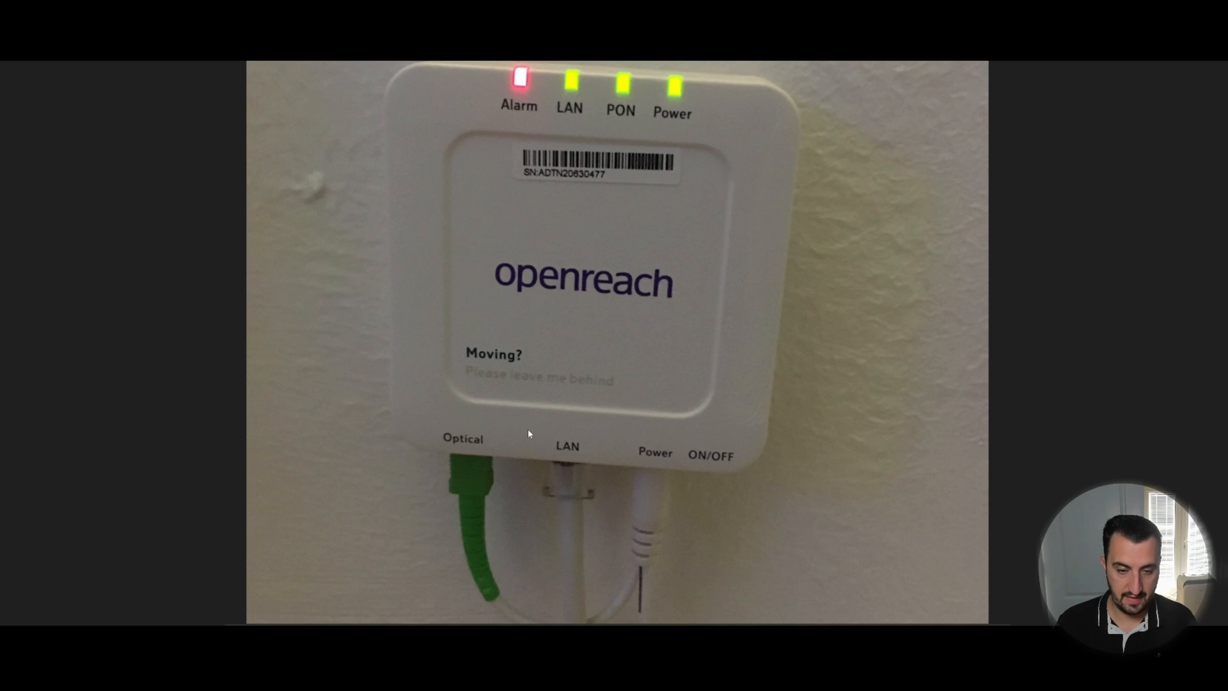
mouse_move(553, 401)
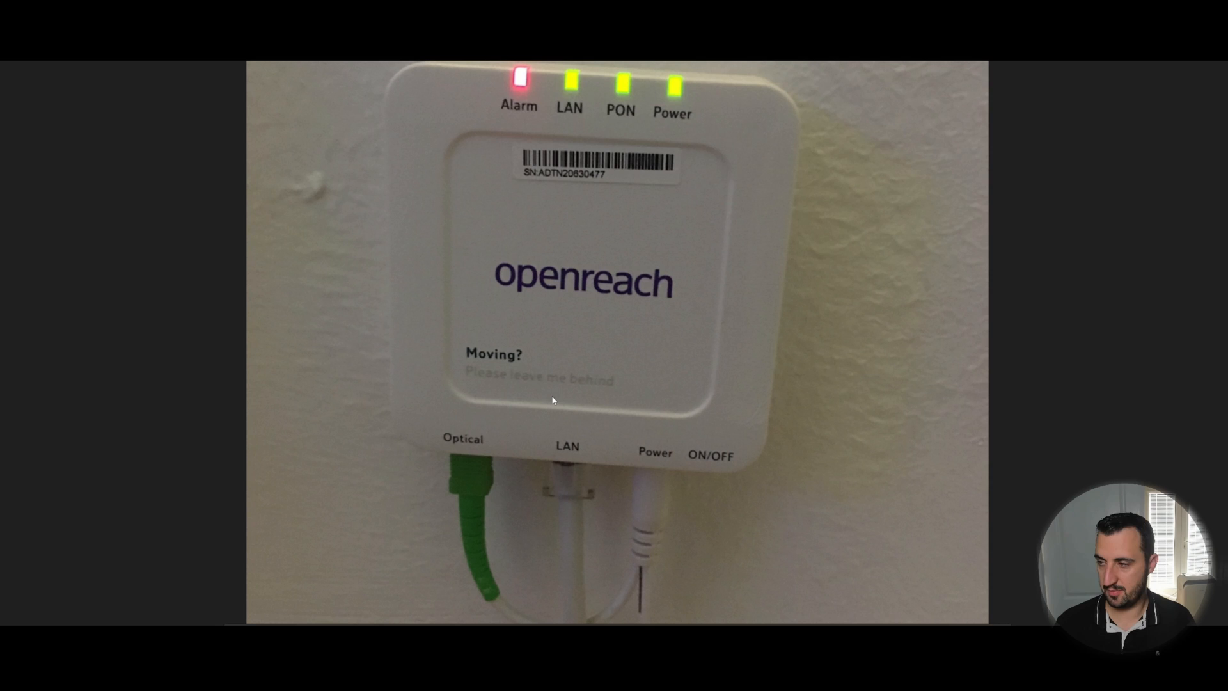
mouse_move(627, 365)
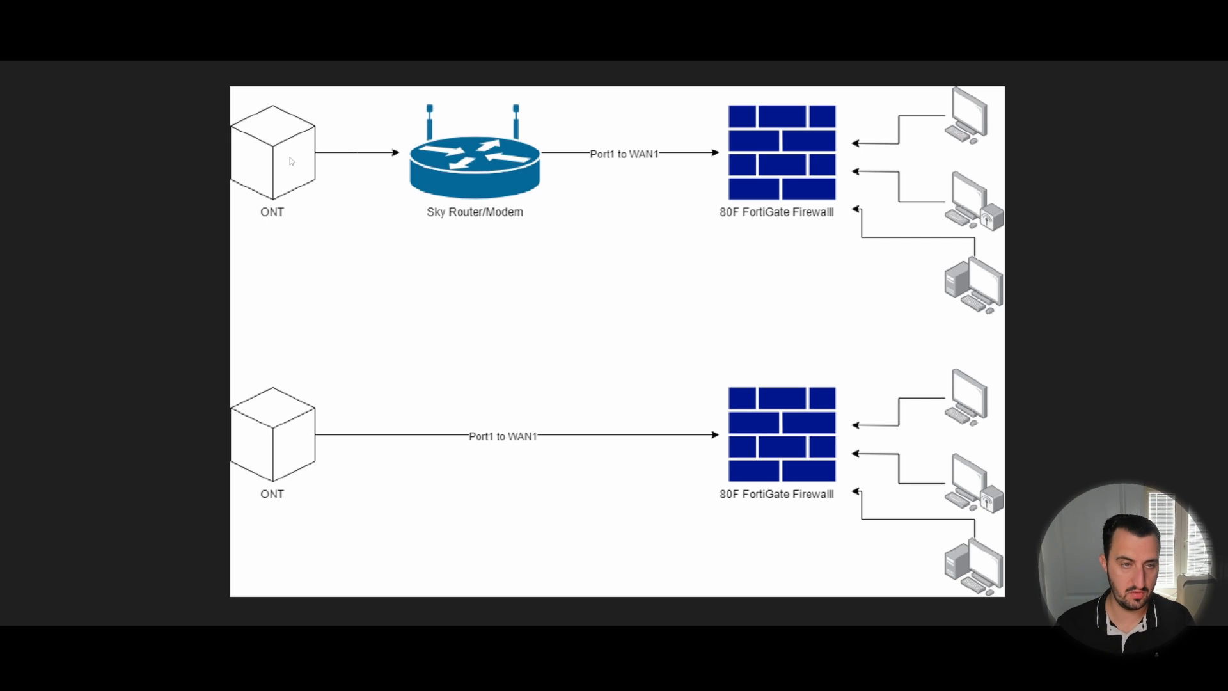
mouse_move(424, 165)
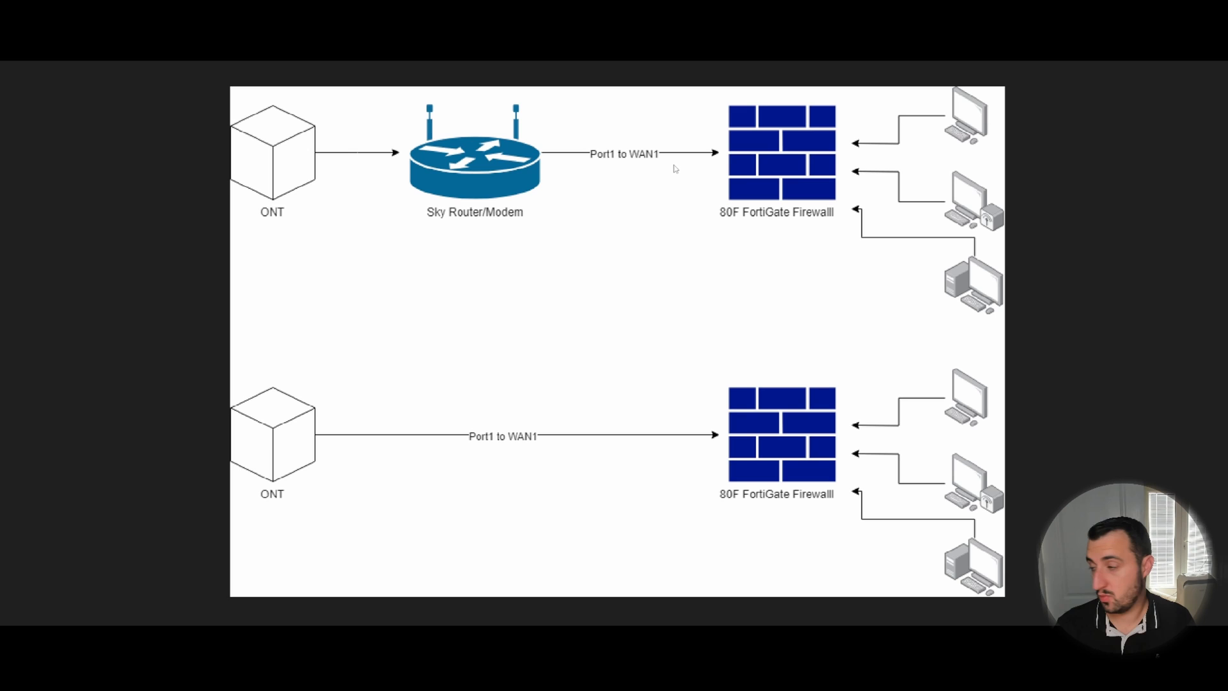
mouse_move(795, 170)
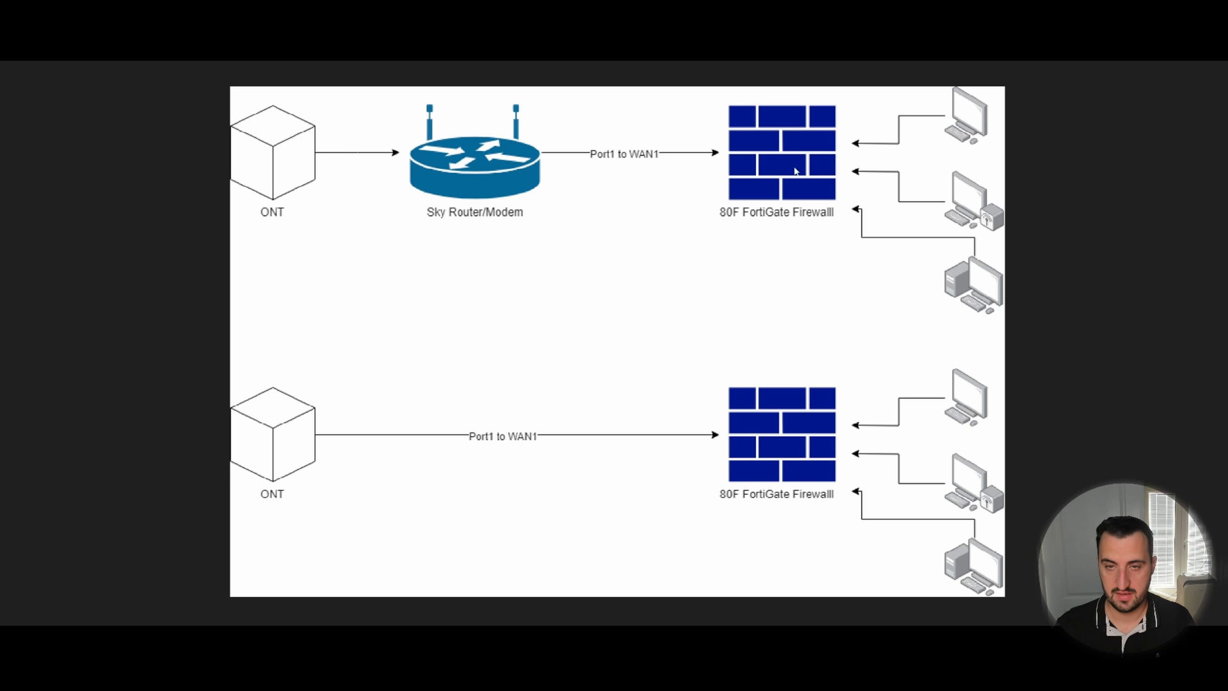
mouse_move(758, 186)
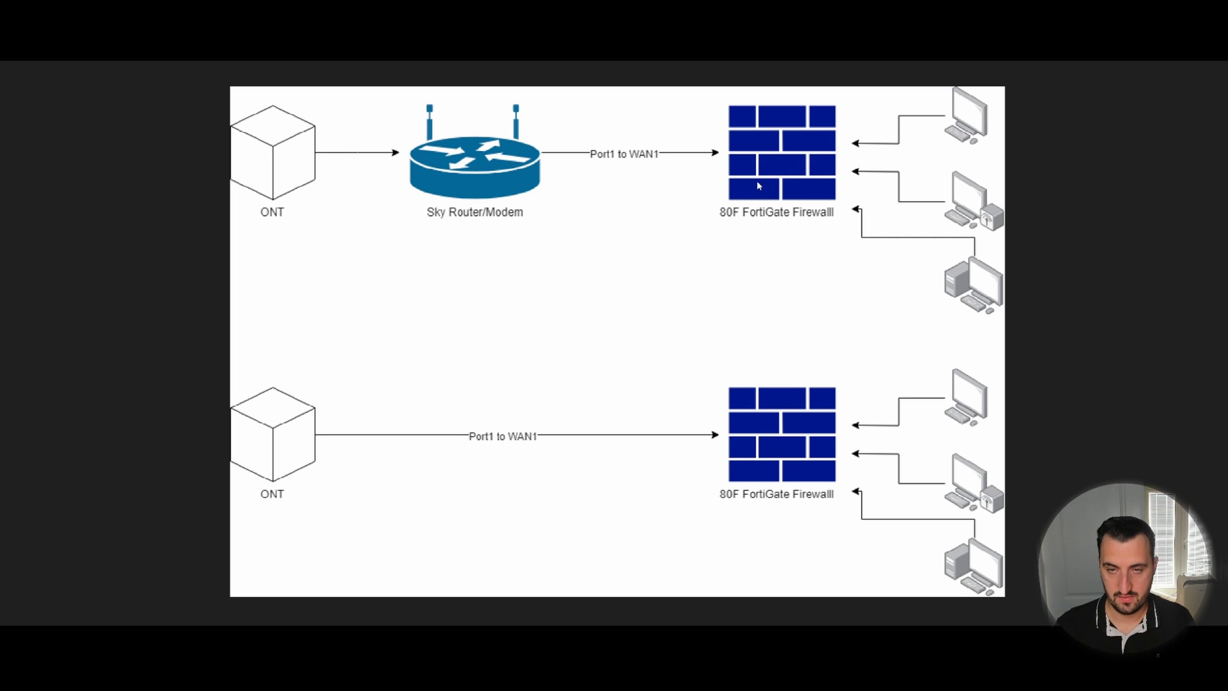
mouse_move(438, 193)
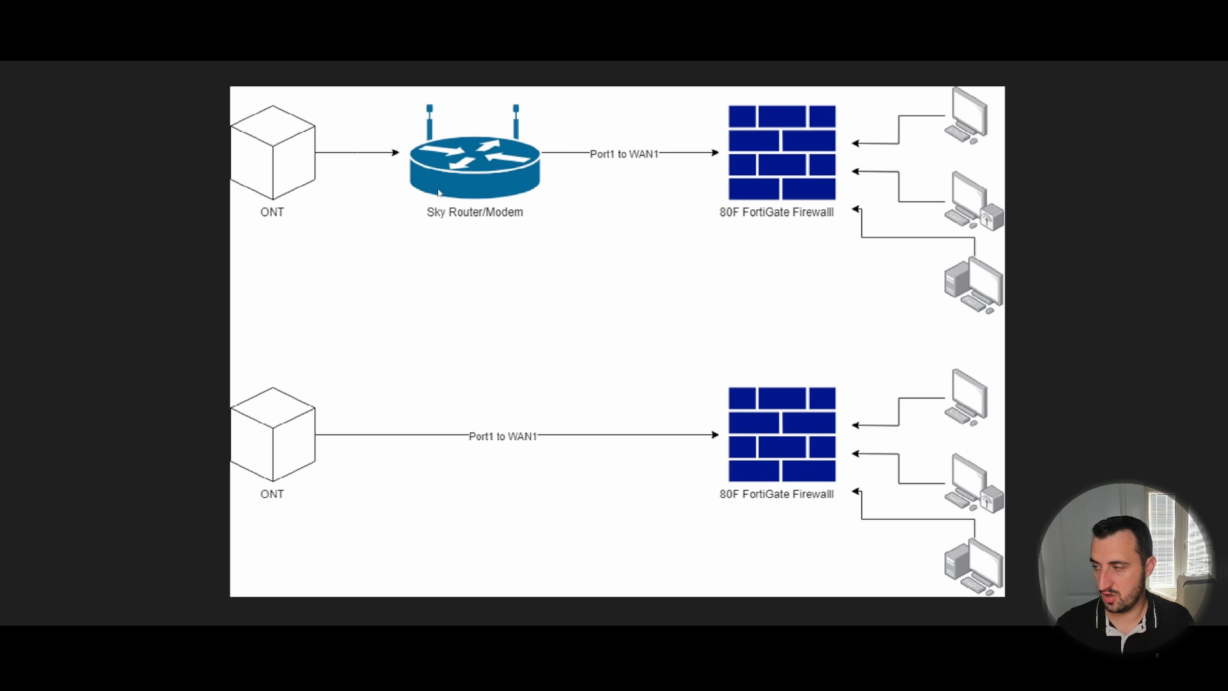
mouse_move(459, 173)
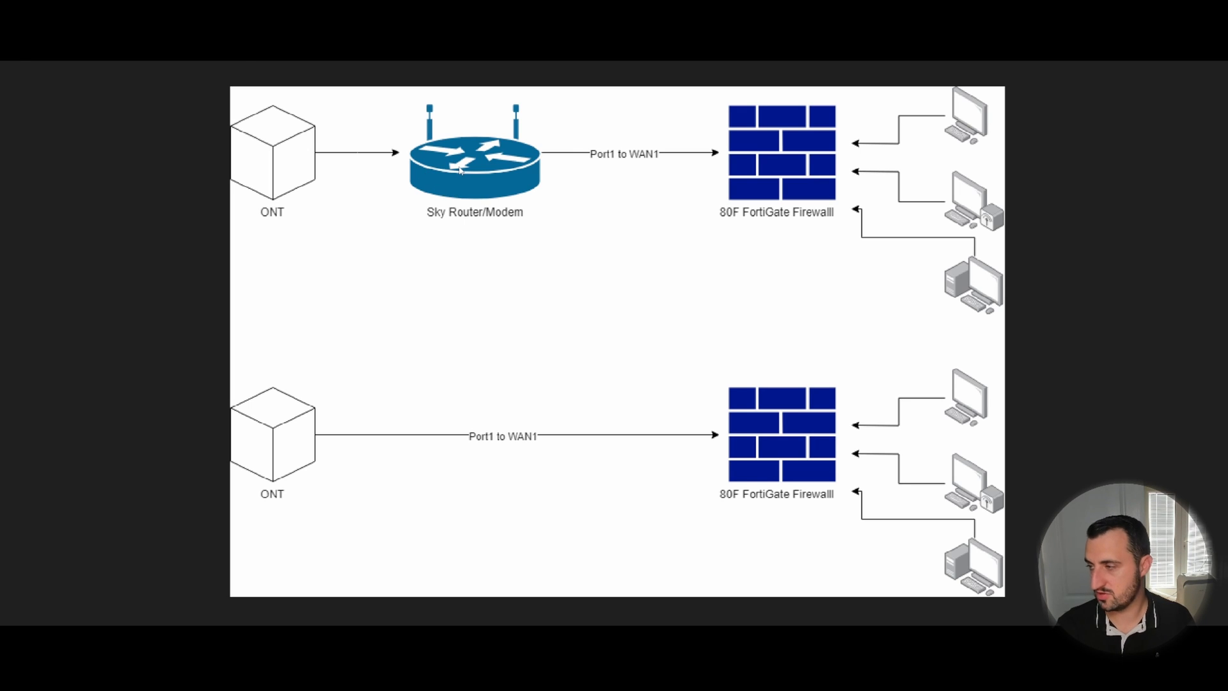
mouse_move(528, 307)
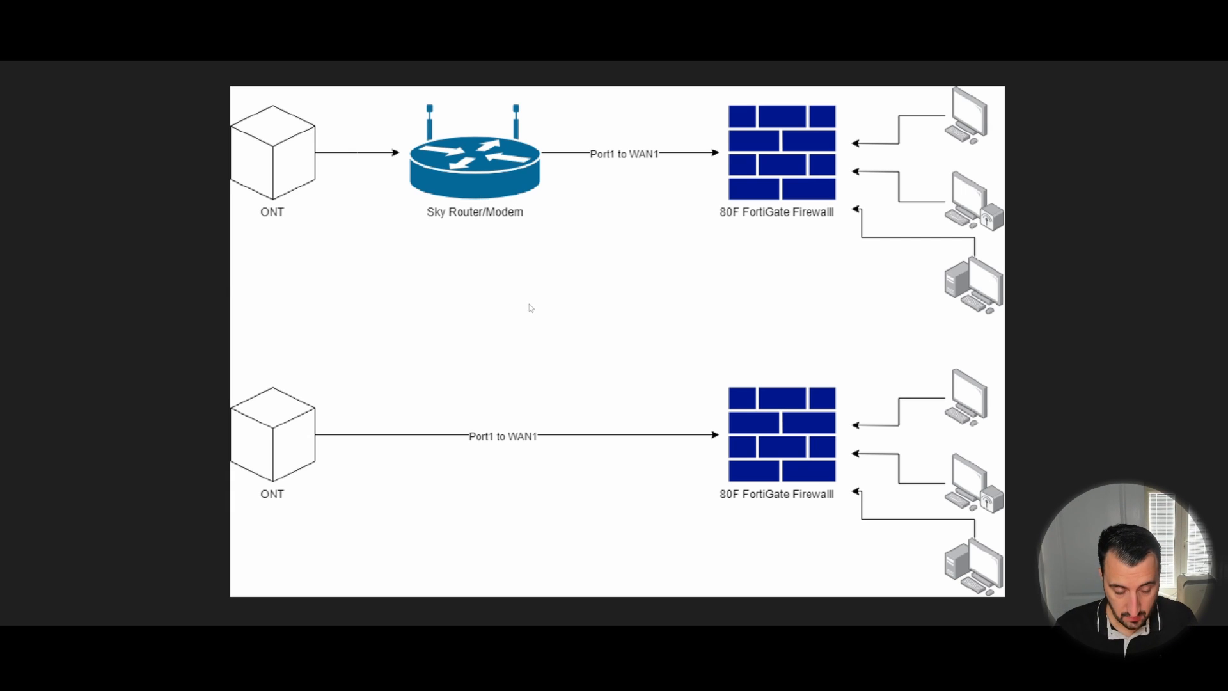
mouse_move(306, 375)
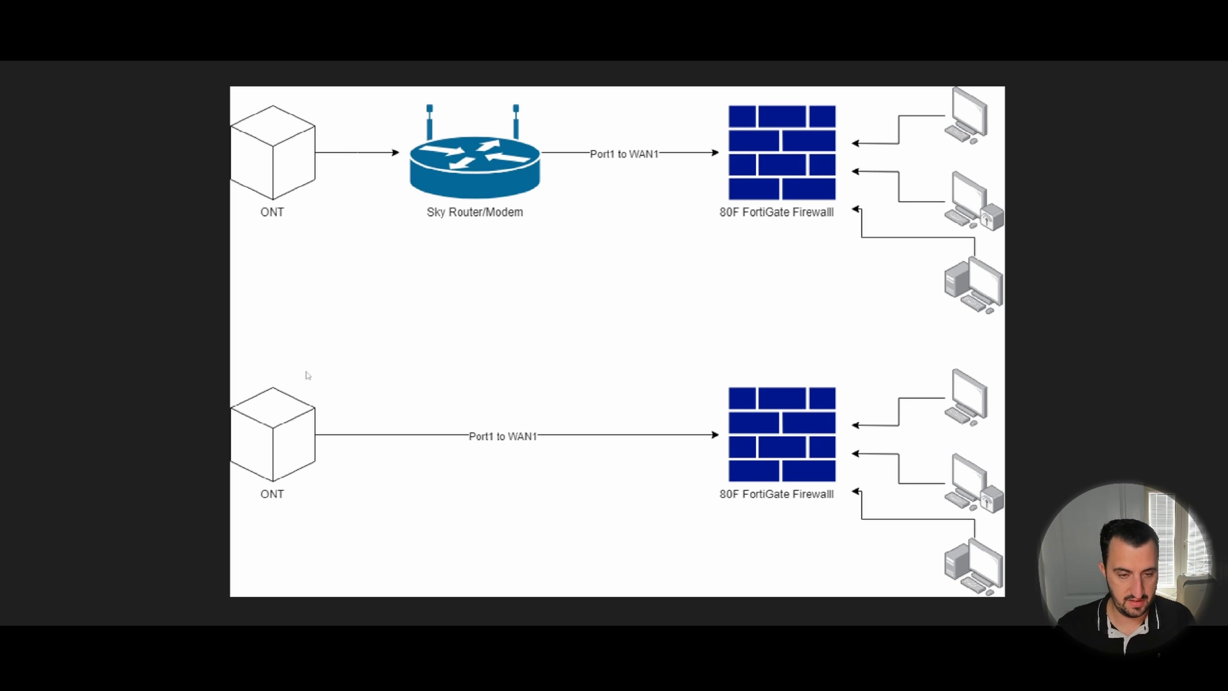
mouse_move(781, 447)
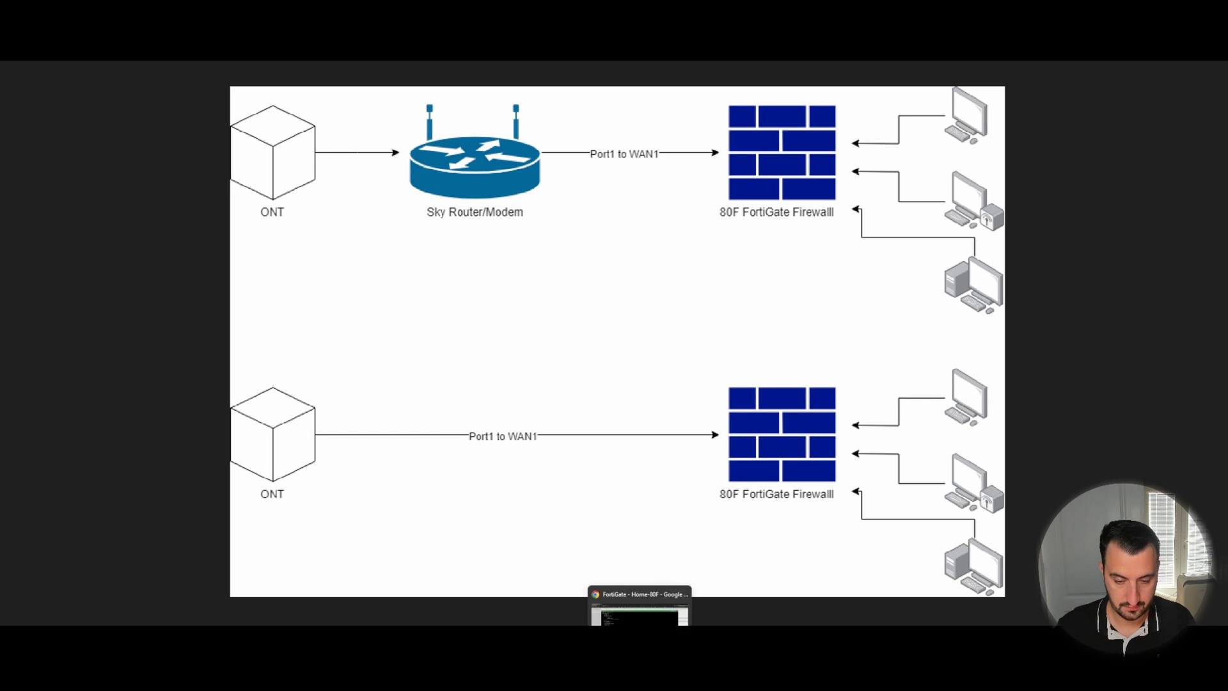
Step: Page through 'show system interface wan1' output confirming DHCP client option 61, then dismiss the CLI console
click(640, 603)
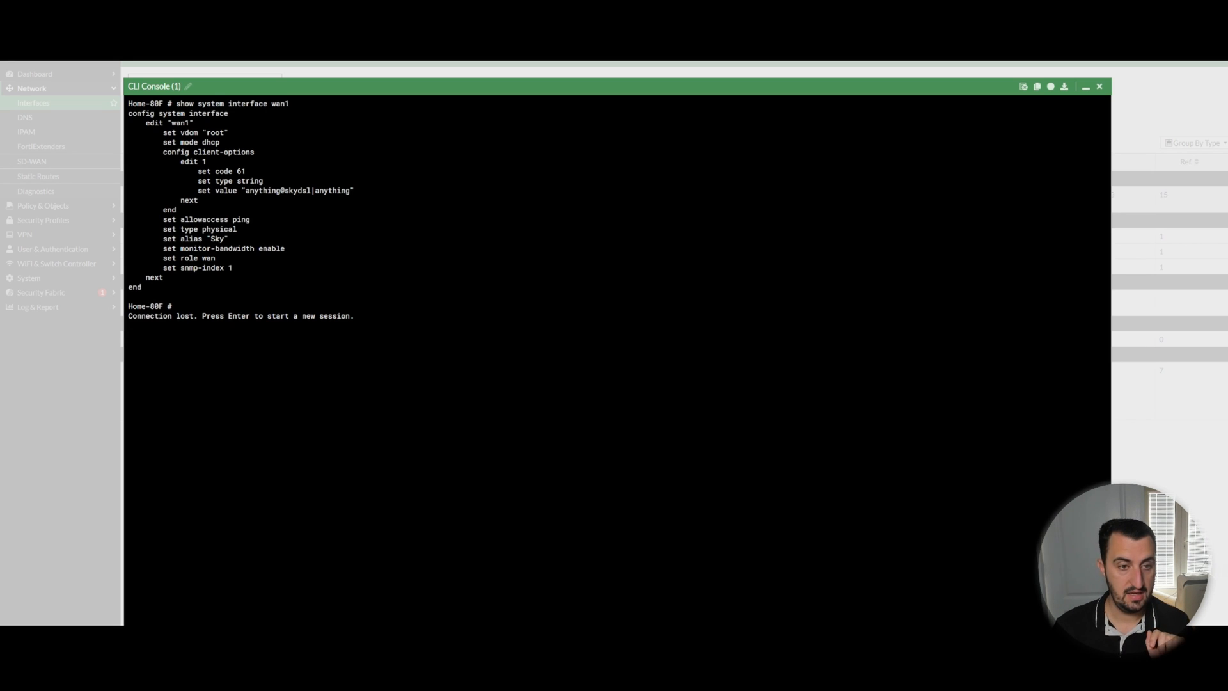
key(Return)
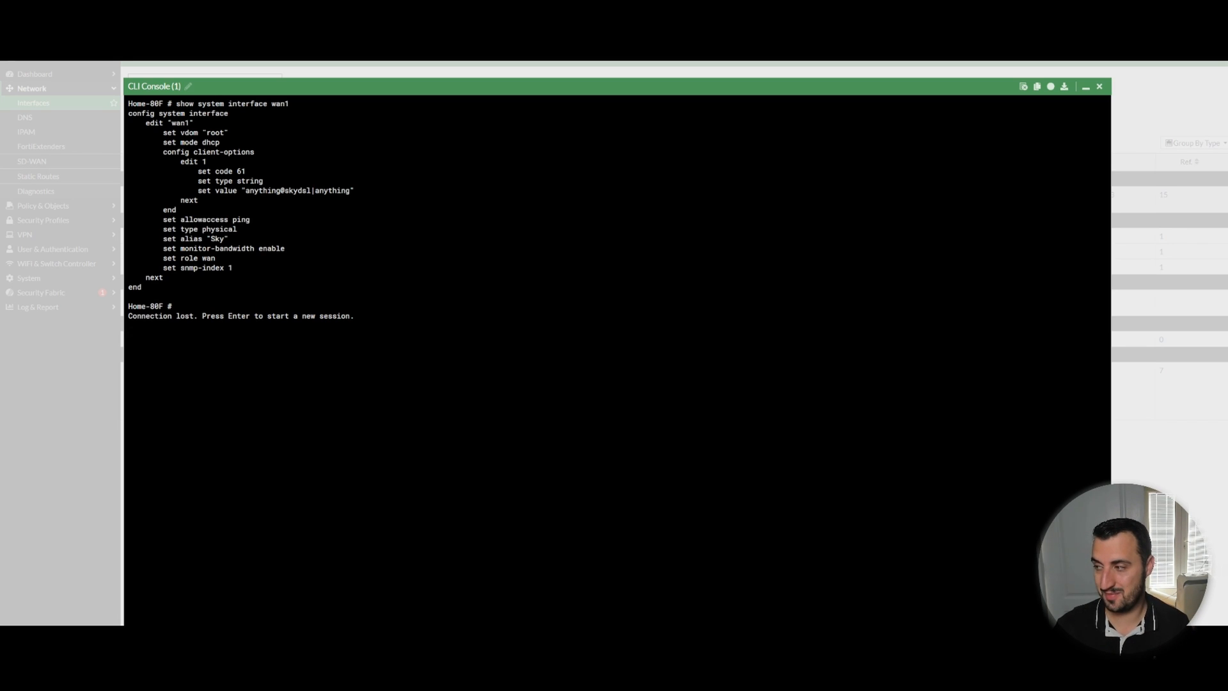
key(Return)
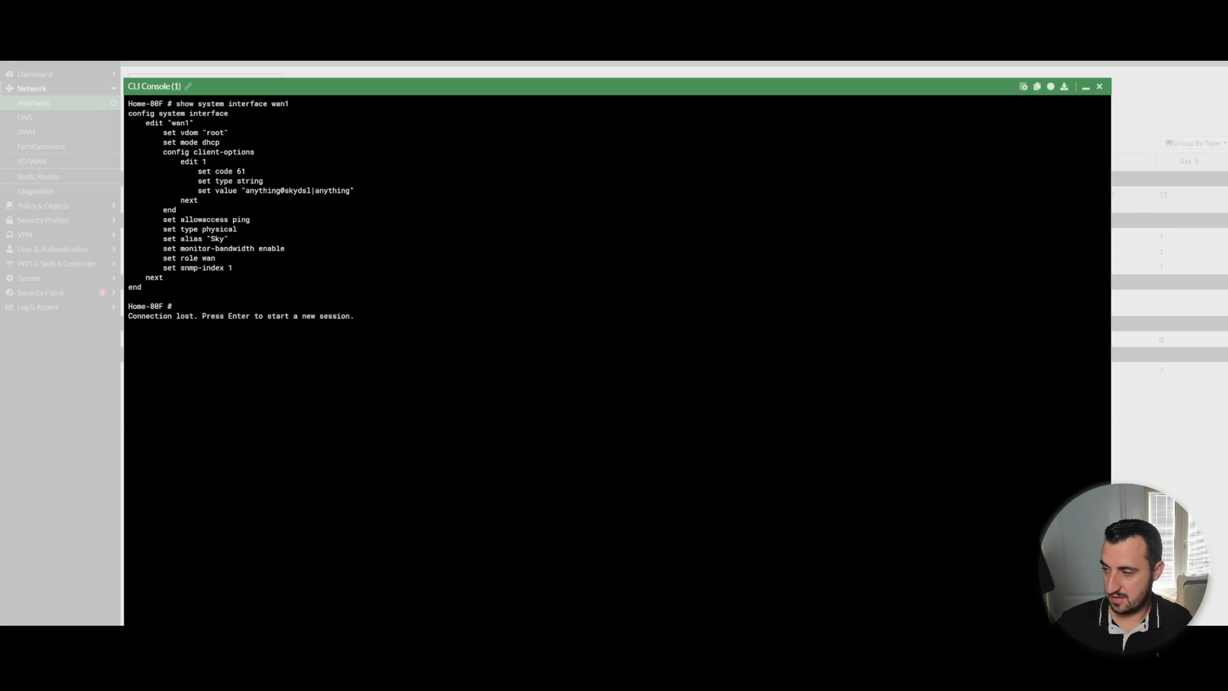
key(Return)
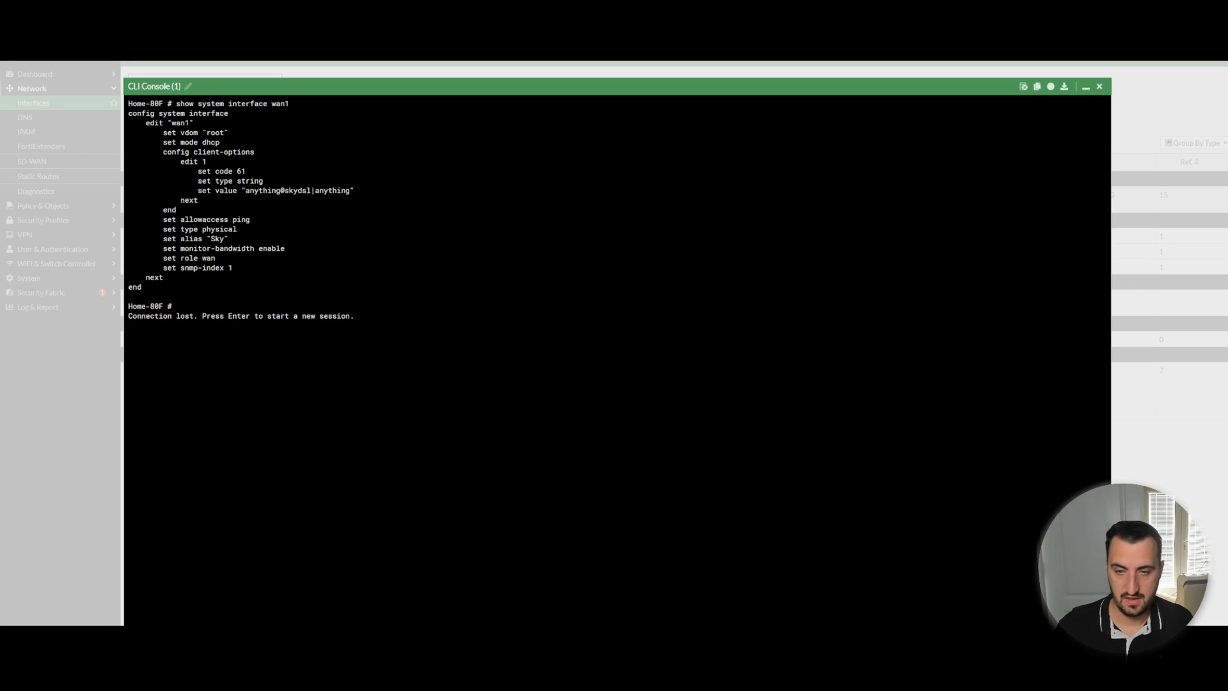
key(Return)
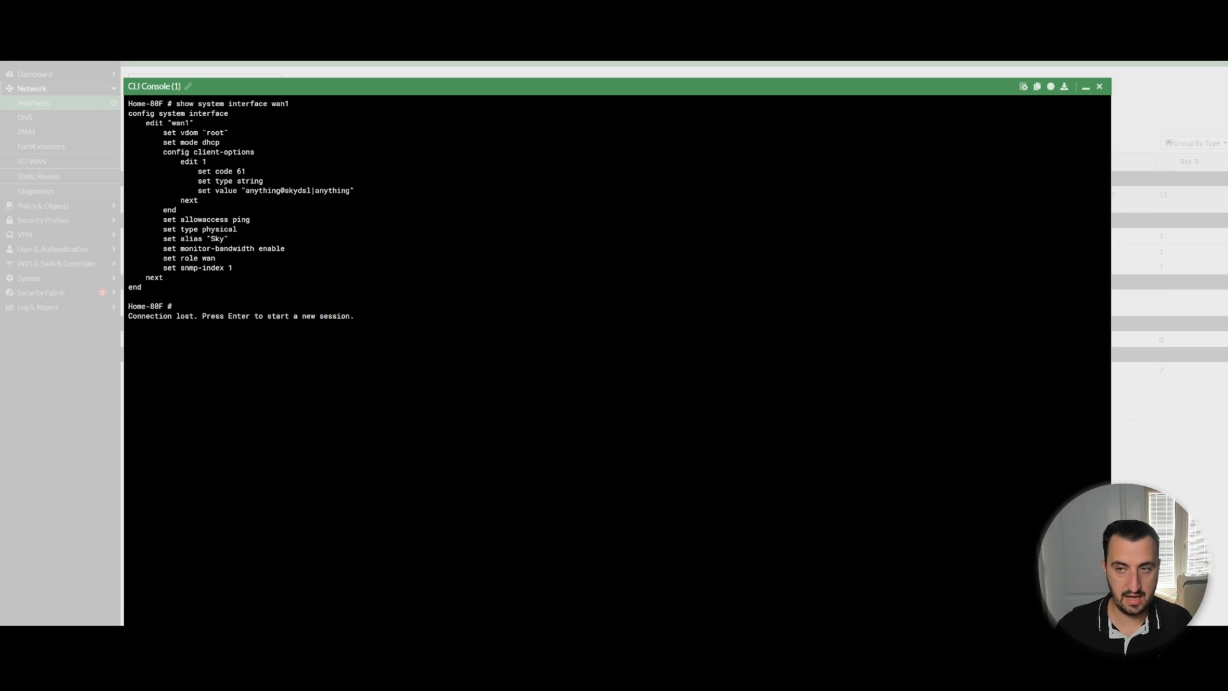
click(1100, 86)
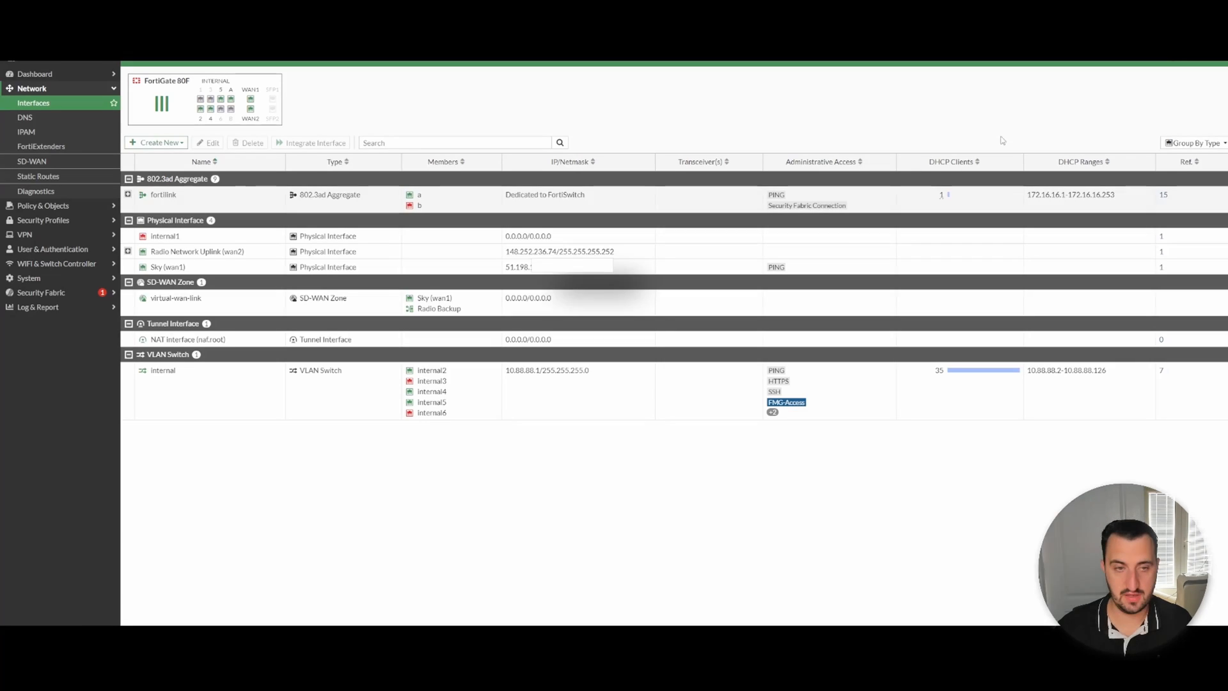
Step: Edit Sky (wan1) and set its addressing mode to PPPoE, leaving username and password empty
double_click(168, 266)
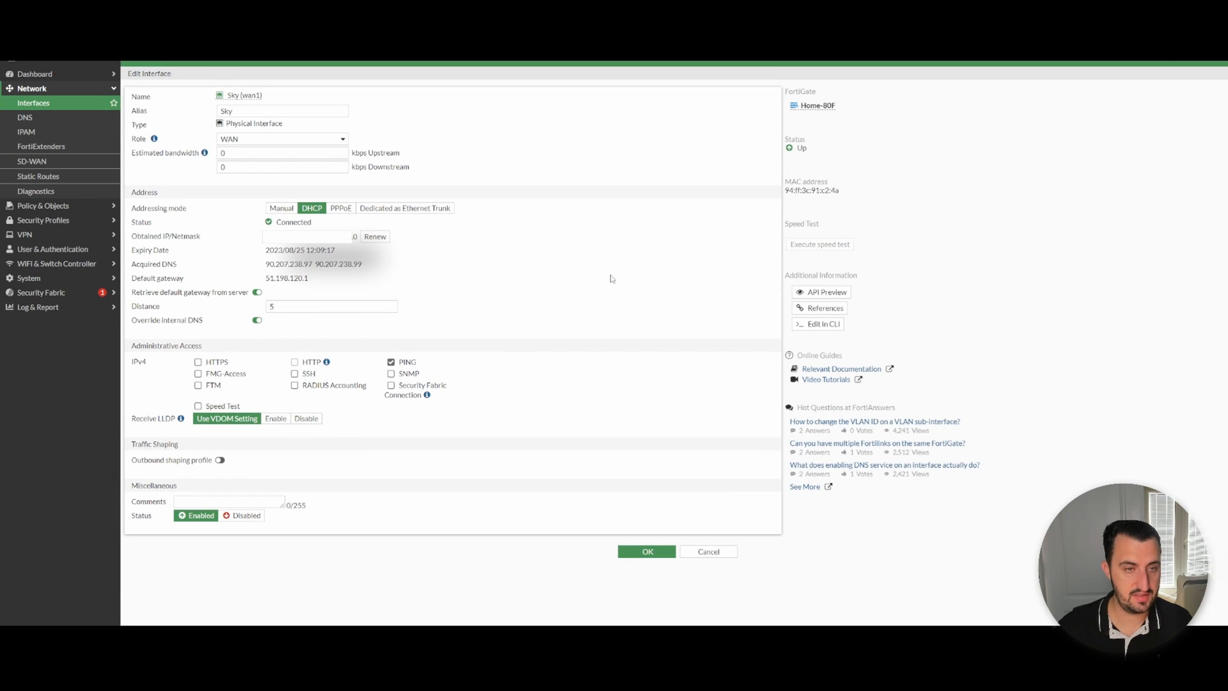
click(340, 208)
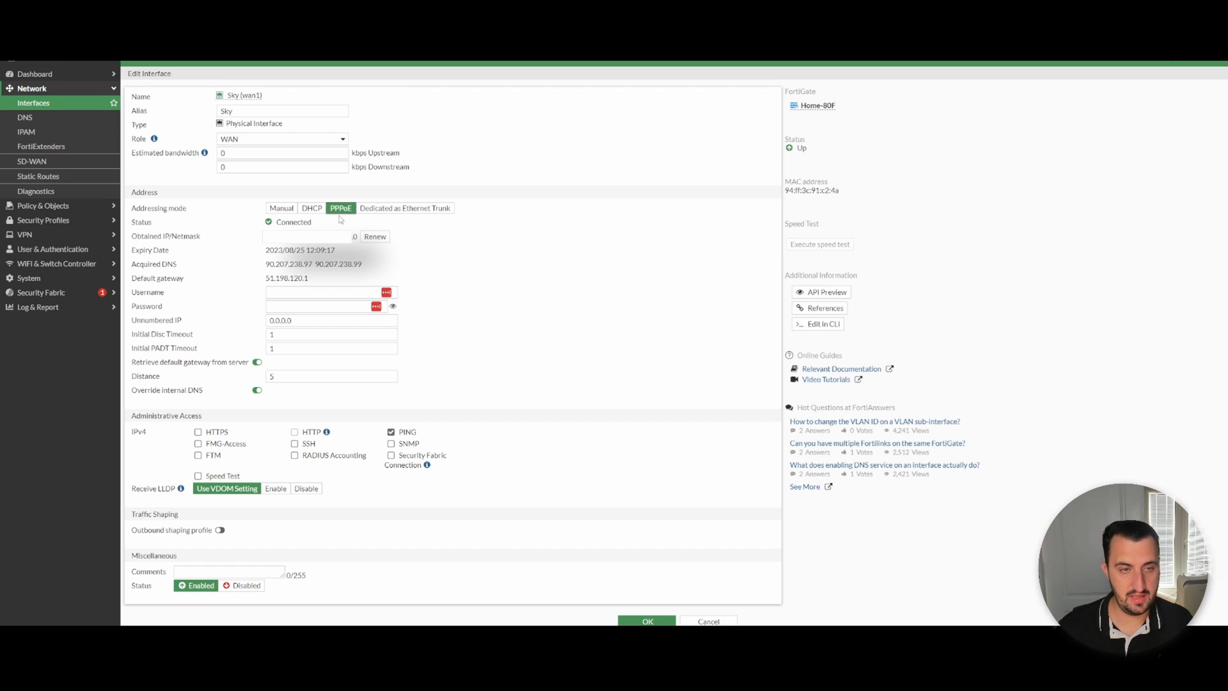
mouse_move(308, 273)
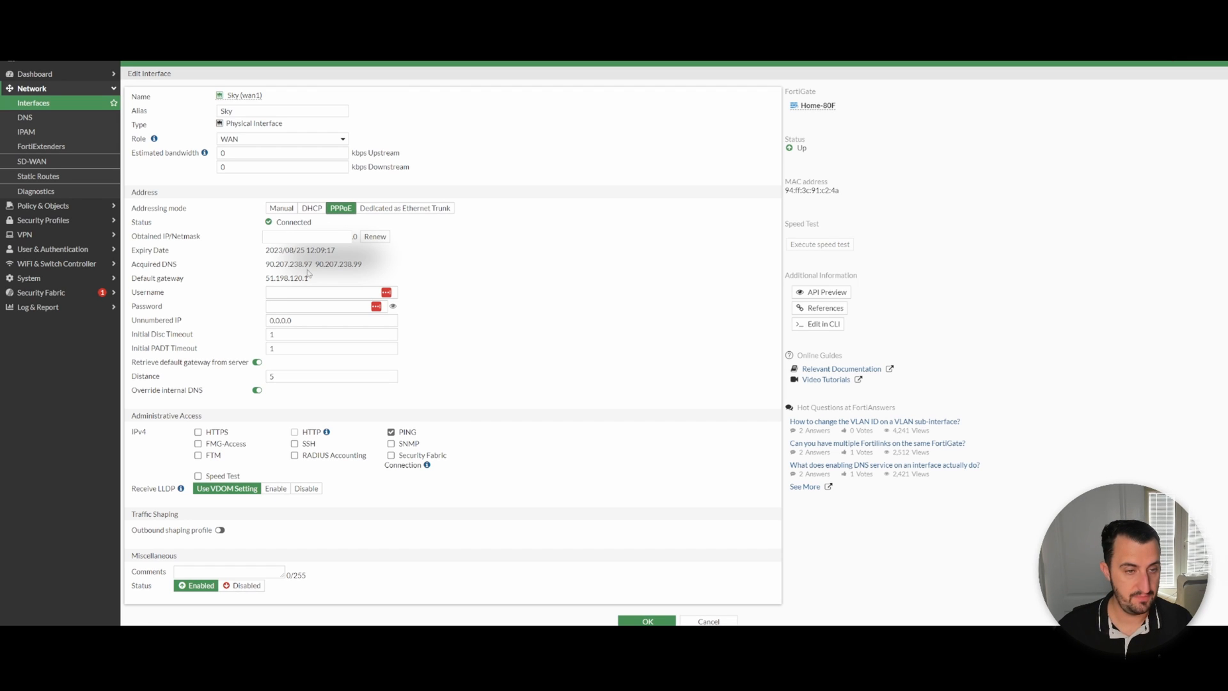